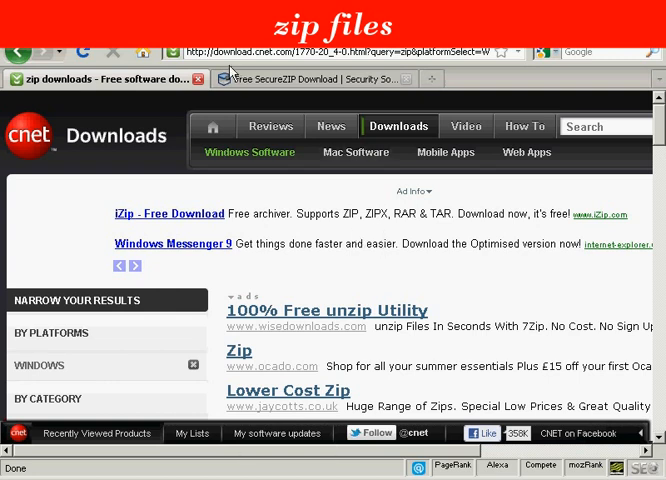
pyautogui.moveTo(290, 64)
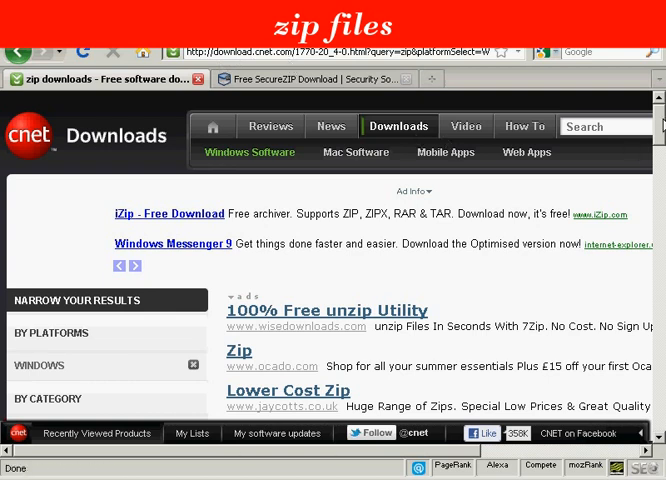
# Step: Scroll through the SecureZIP thank-you page to view the free trial download section
pyautogui.scroll(-3)
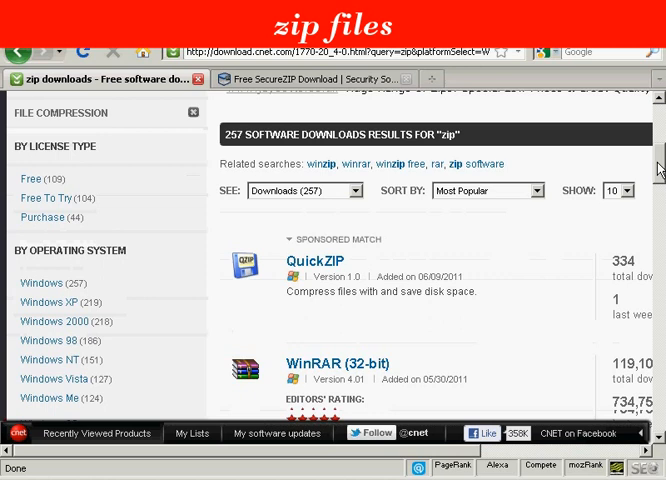
pyautogui.scroll(-3)
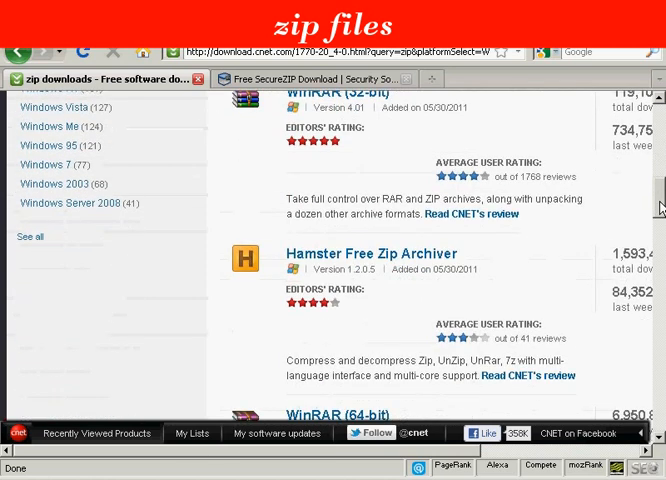
pyautogui.scroll(-3)
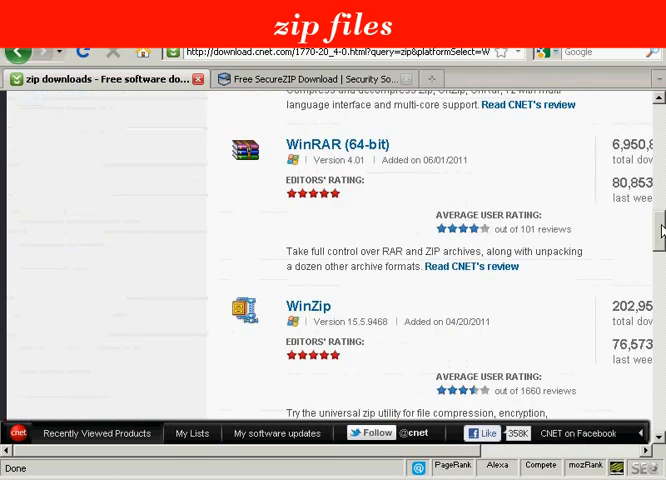
pyautogui.scroll(-3)
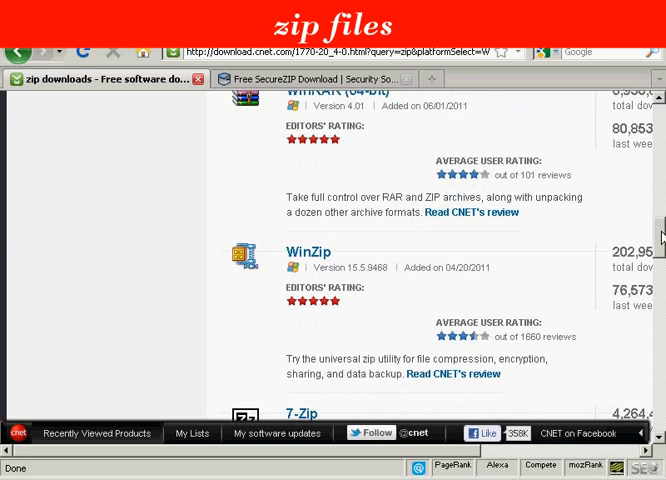
pyautogui.scroll(3)
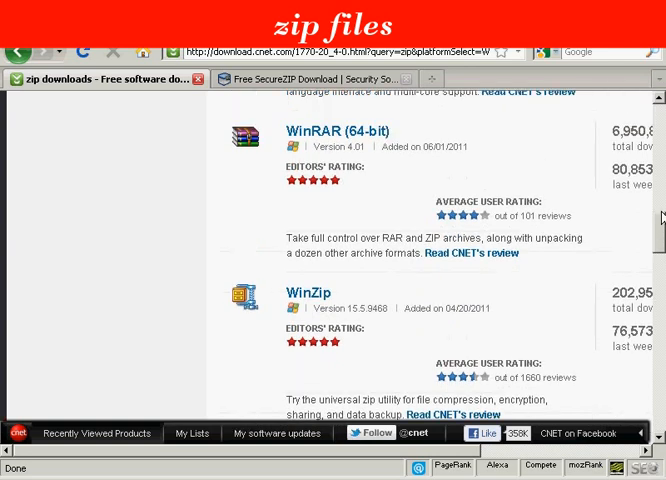
pyautogui.scroll(3)
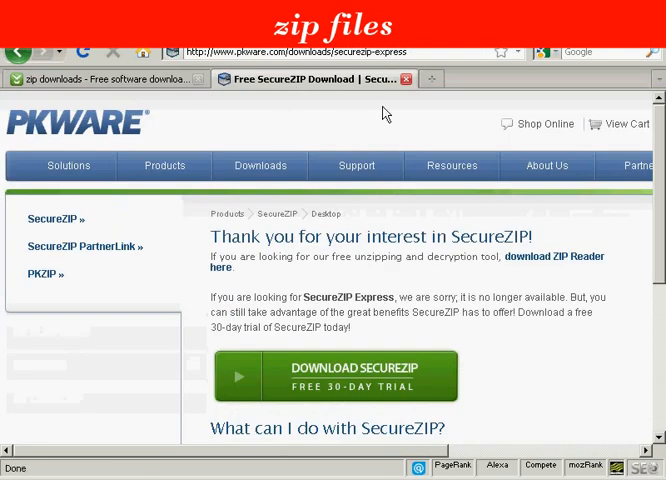
pyautogui.moveTo(276, 64)
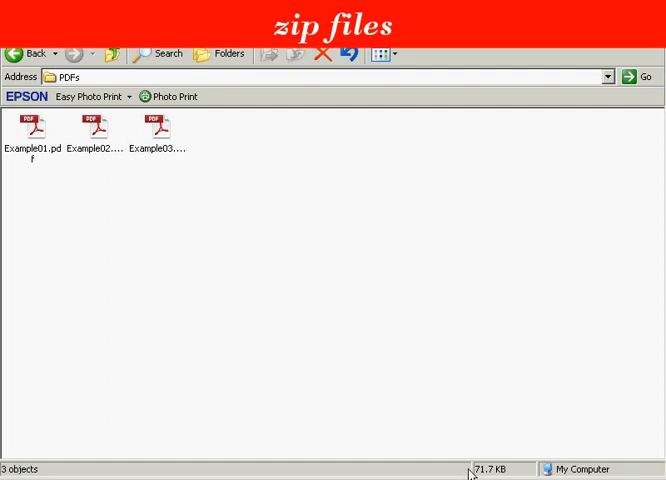
pyautogui.moveTo(32, 136)
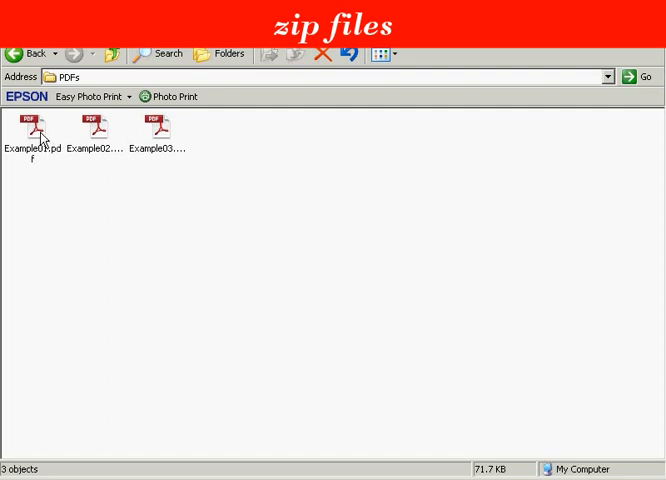
pyautogui.click(36, 128)
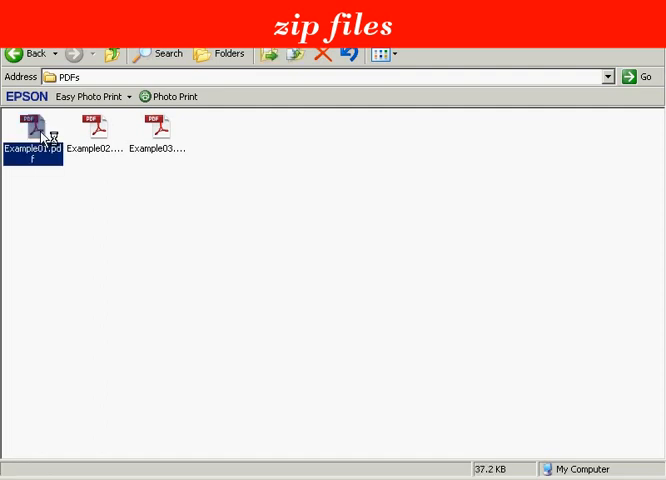
pyautogui.rightClick(32, 128)
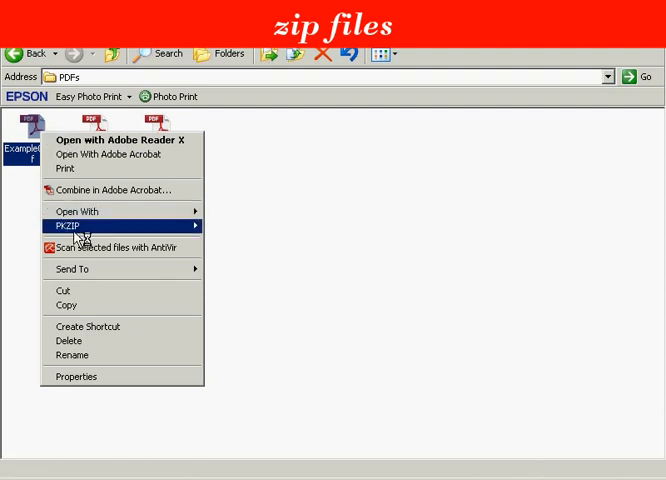
pyautogui.moveTo(68, 224)
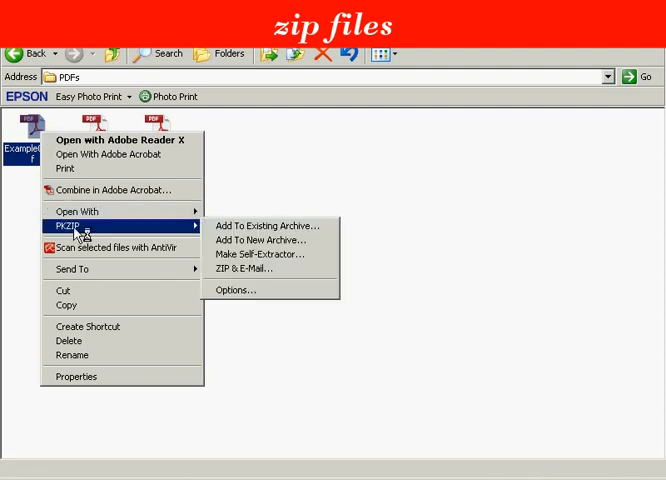
pyautogui.moveTo(264, 268)
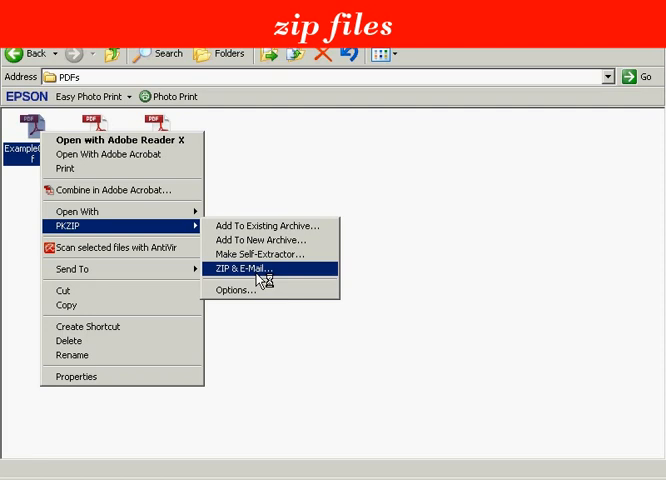
pyautogui.moveTo(240, 240)
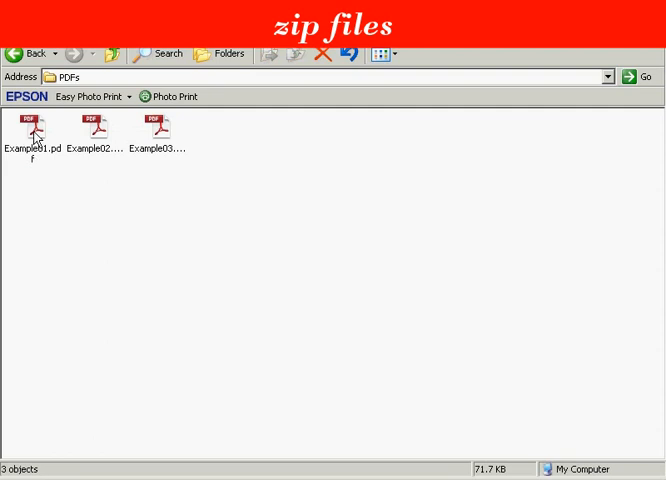
# Step: Select Example01 through Example03 and choose PKZIP > Add To New Archive from the context menu
pyautogui.click(36, 128)
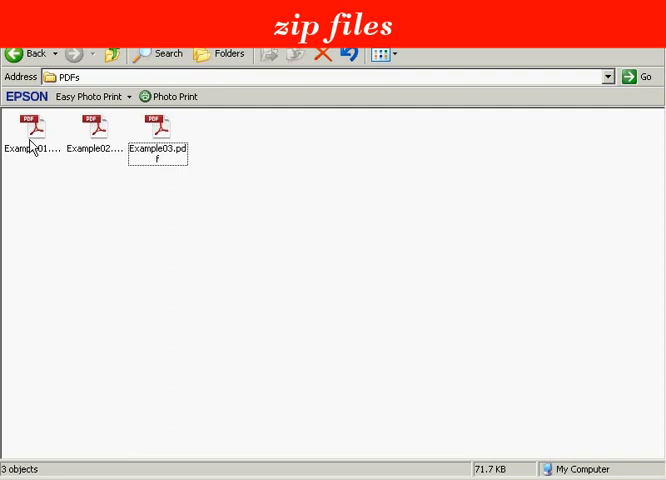
pyautogui.click(36, 128)
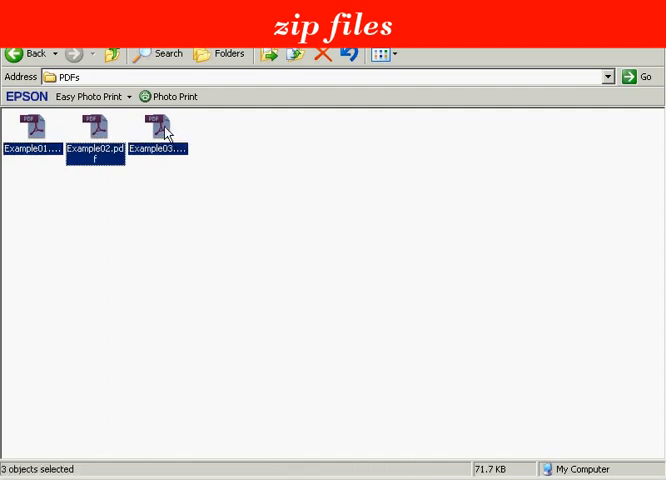
pyautogui.rightClick(158, 128)
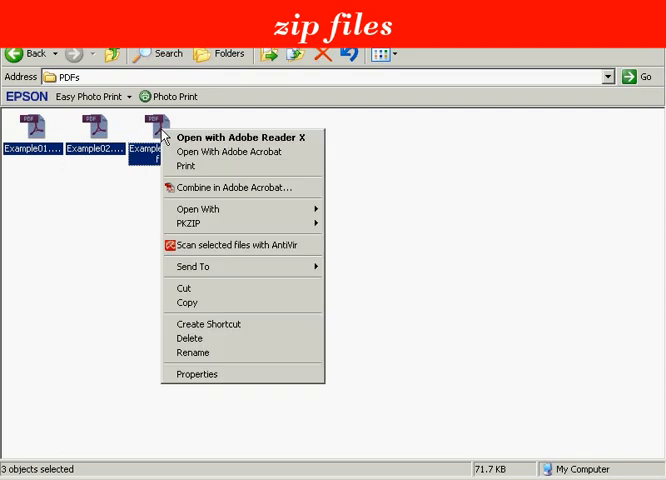
pyautogui.moveTo(200, 224)
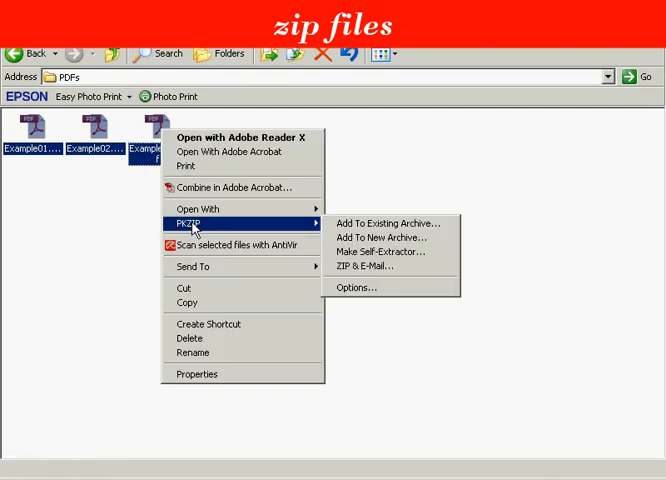
pyautogui.moveTo(390, 236)
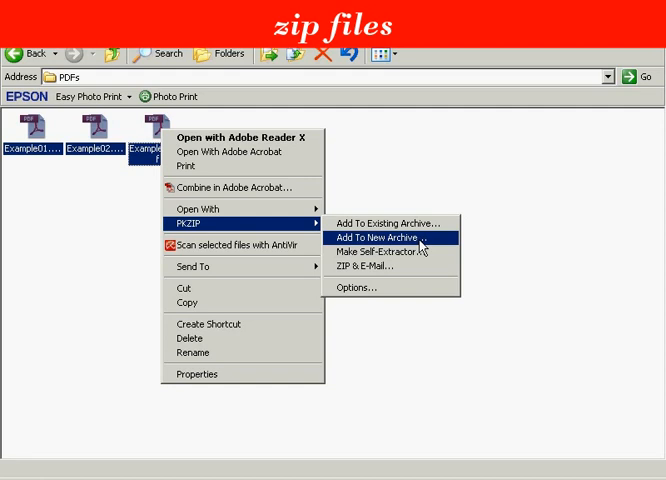
pyautogui.moveTo(436, 252)
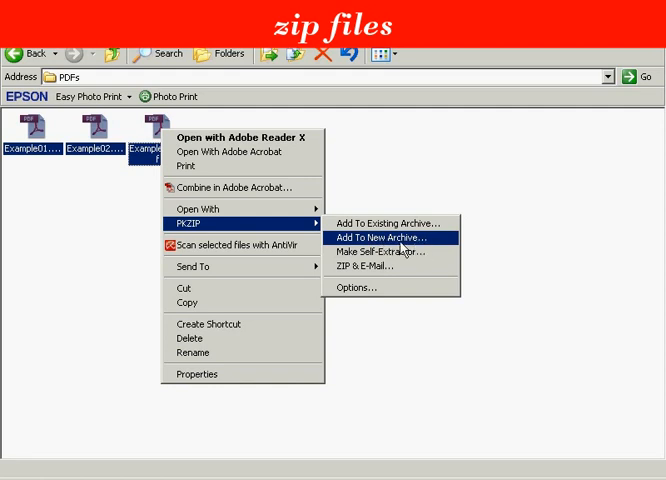
pyautogui.click(376, 236)
pyautogui.write('E')
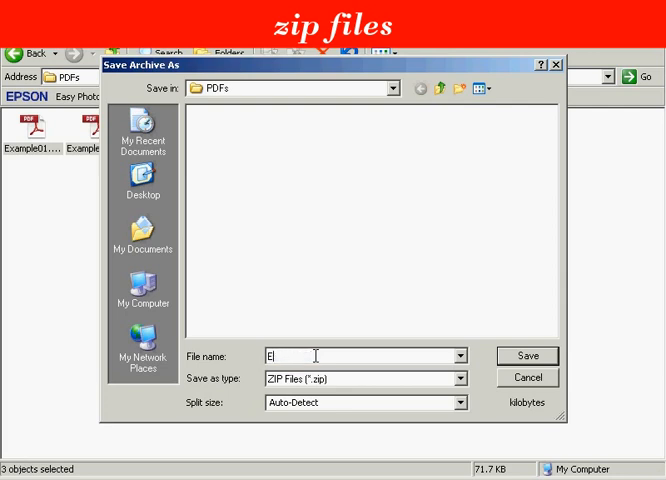
# Step: Name the new archive examplepdfs and save it in the PDFs folder
pyautogui.press('Backspace')
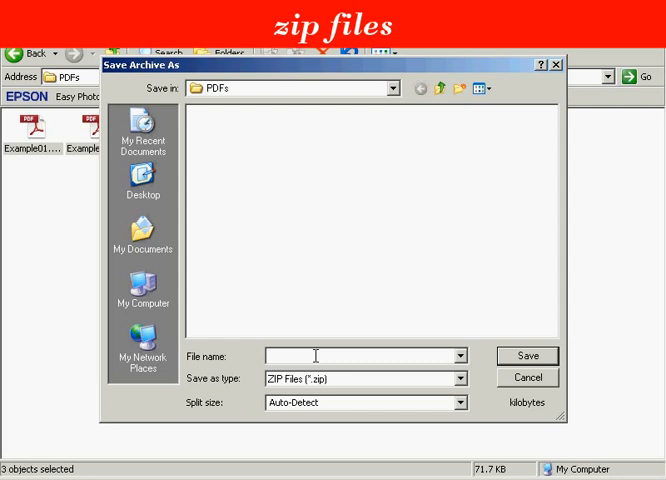
pyautogui.write('examplepdfs')
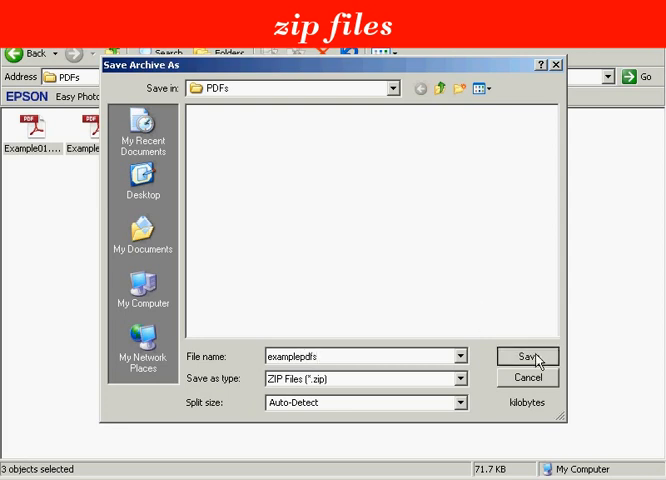
pyautogui.click(524, 356)
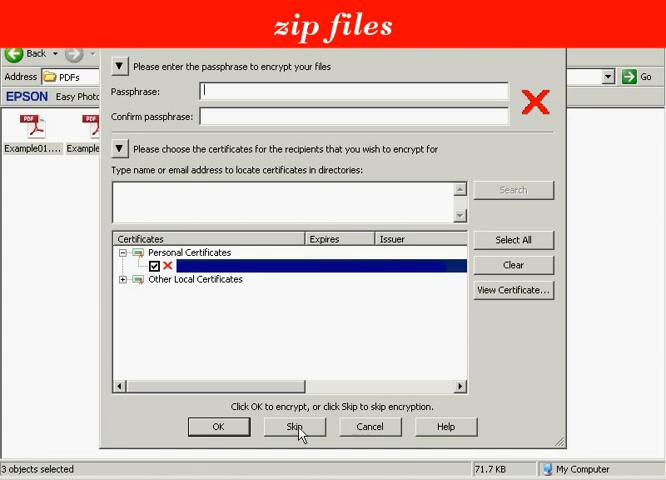
# Step: Skip encryption so examplepdfs.zip is created beside the three example PDFs
pyautogui.click(292, 428)
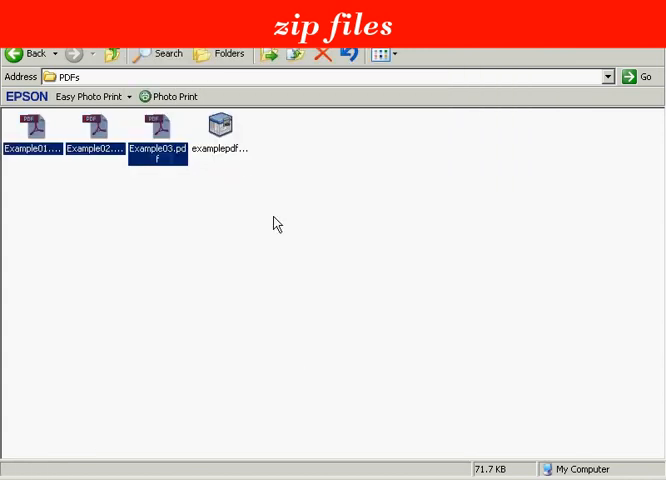